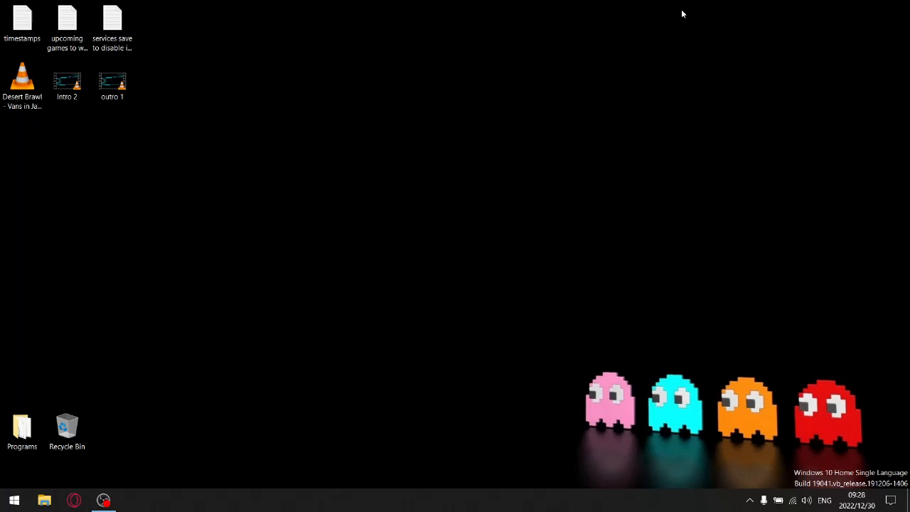
mouse_move(447, 74)
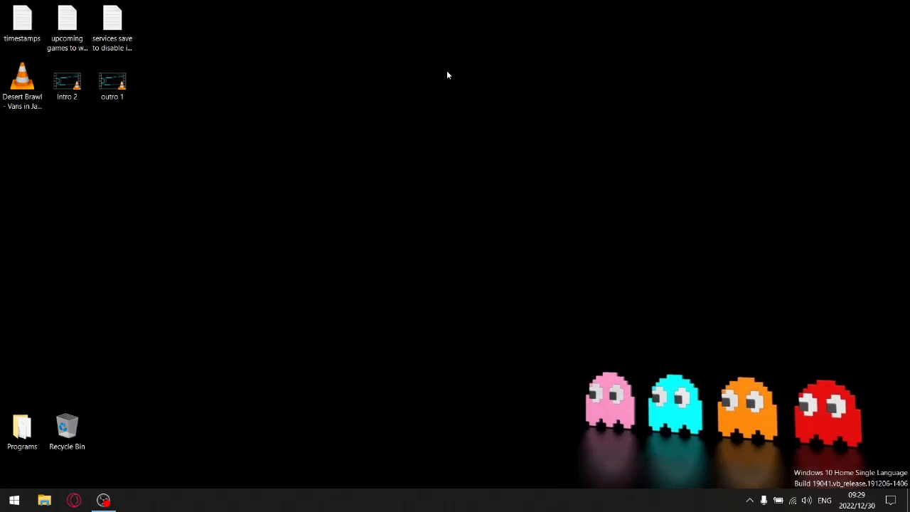
mouse_move(443, 111)
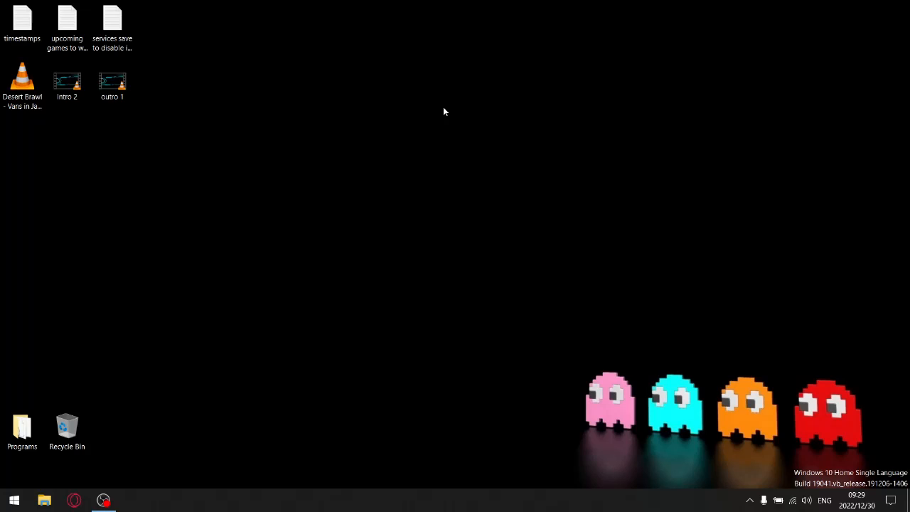
mouse_move(449, 4)
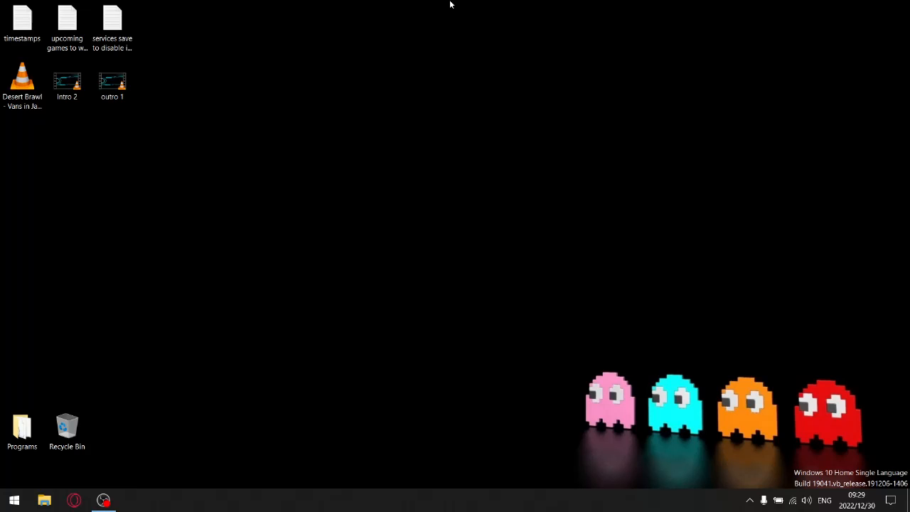
mouse_move(62, 190)
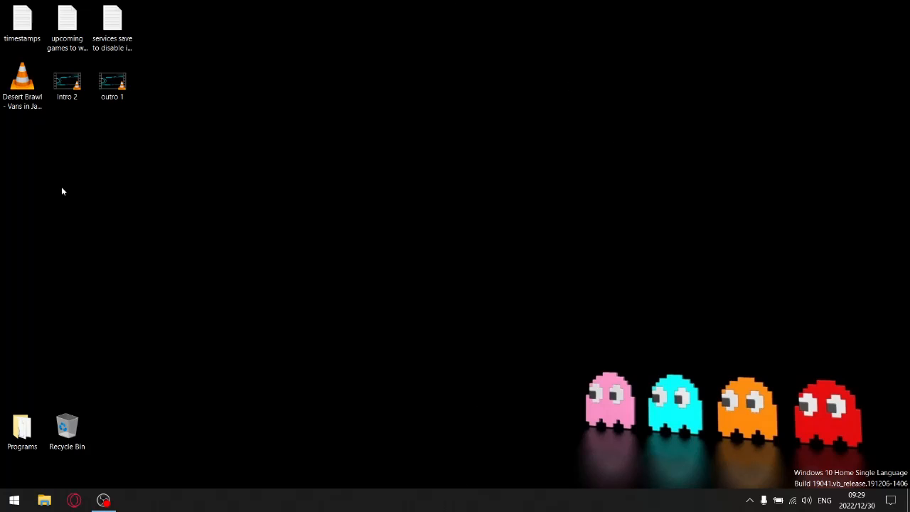
mouse_move(401, 489)
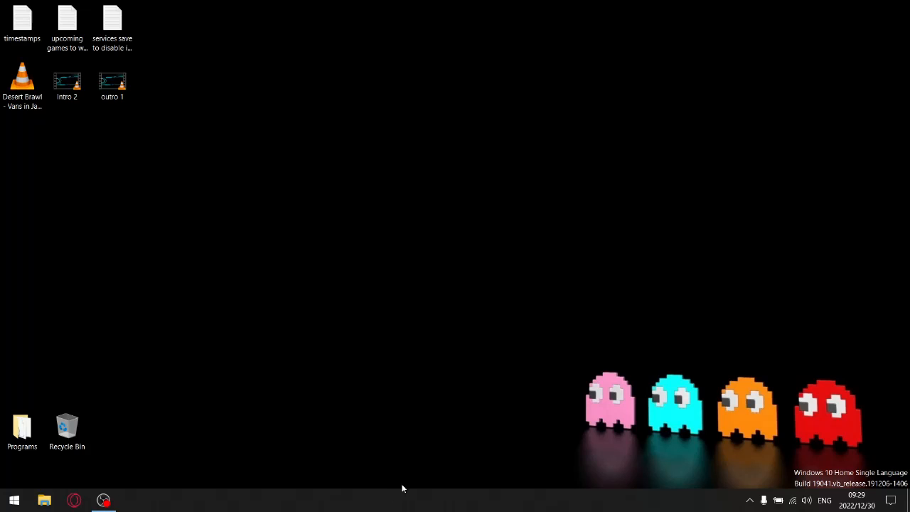
mouse_move(440, 505)
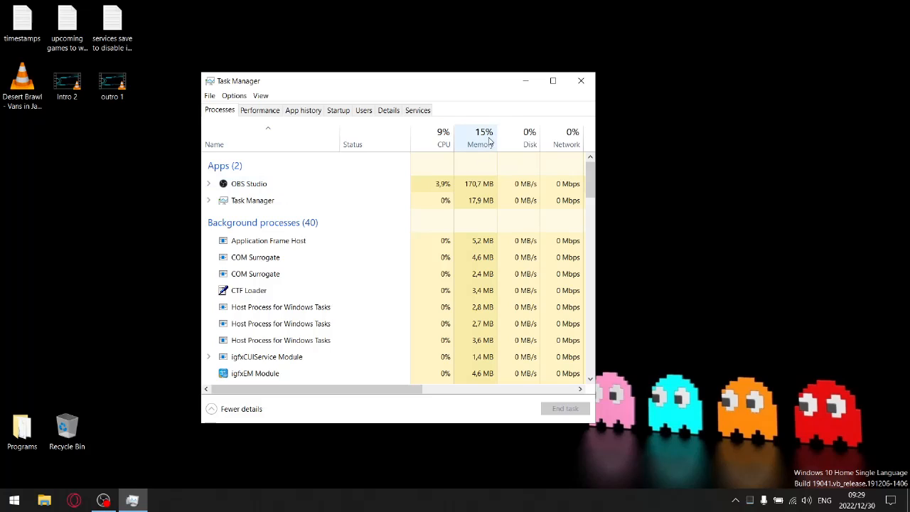
mouse_move(483, 135)
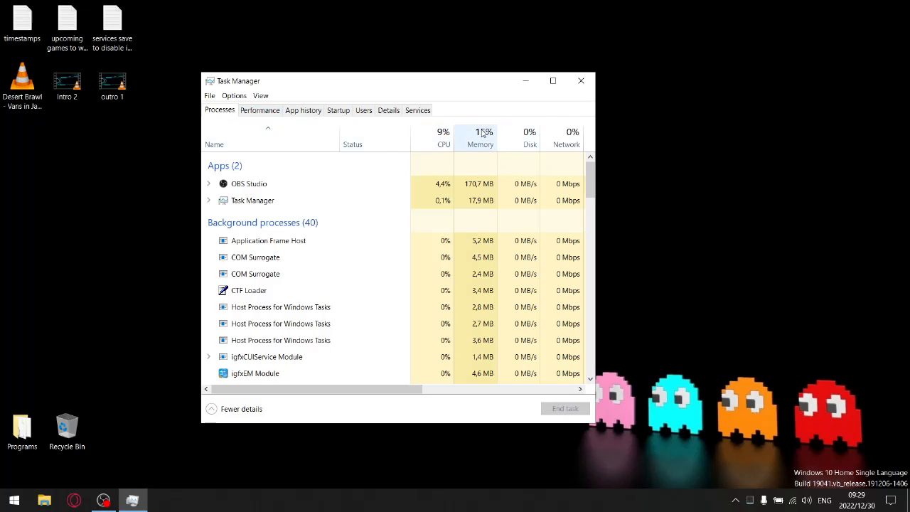
mouse_move(437, 142)
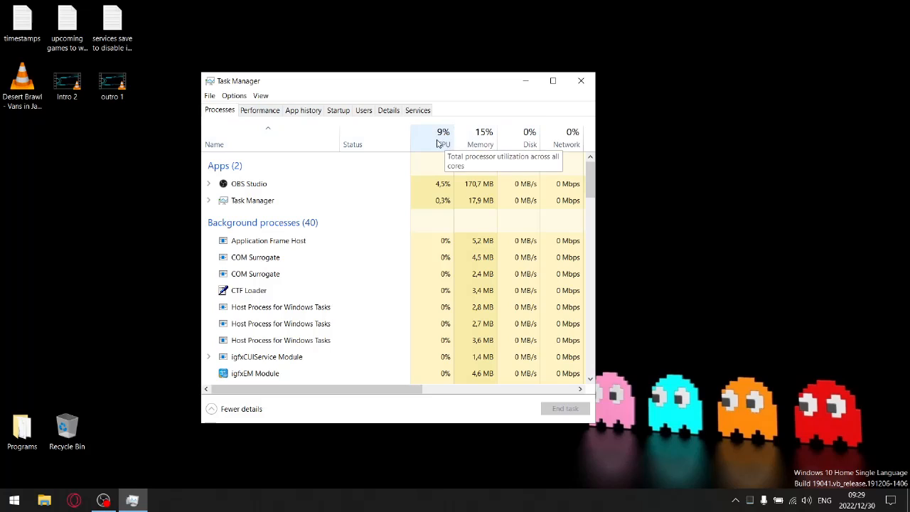
mouse_move(285, 229)
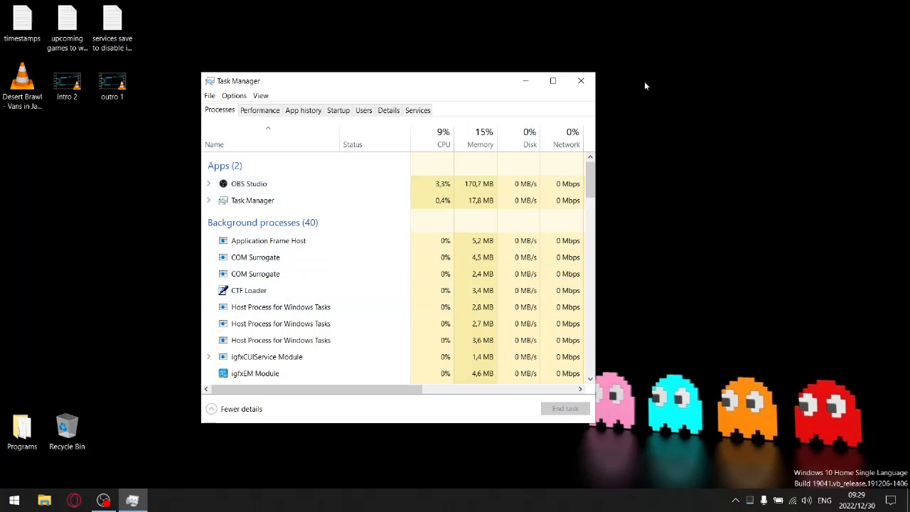
- Close Task Manager and open the 'services save to disable' text file, highlighting Windows Search and Print Spooler
left_click(580, 79)
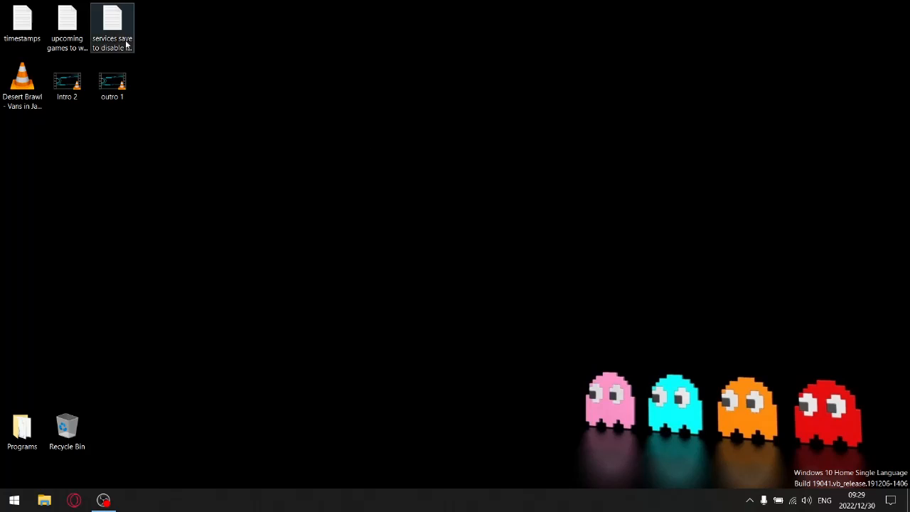
double_click(111, 21)
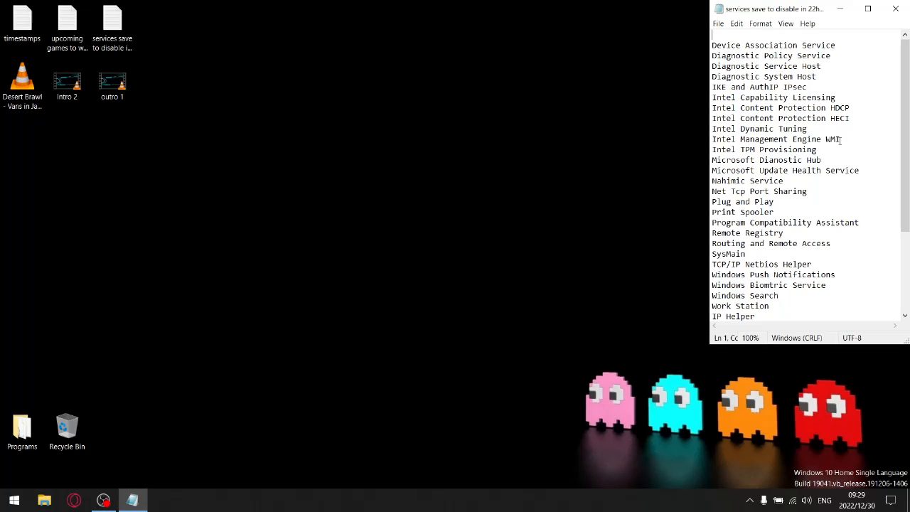
scroll("down", 3)
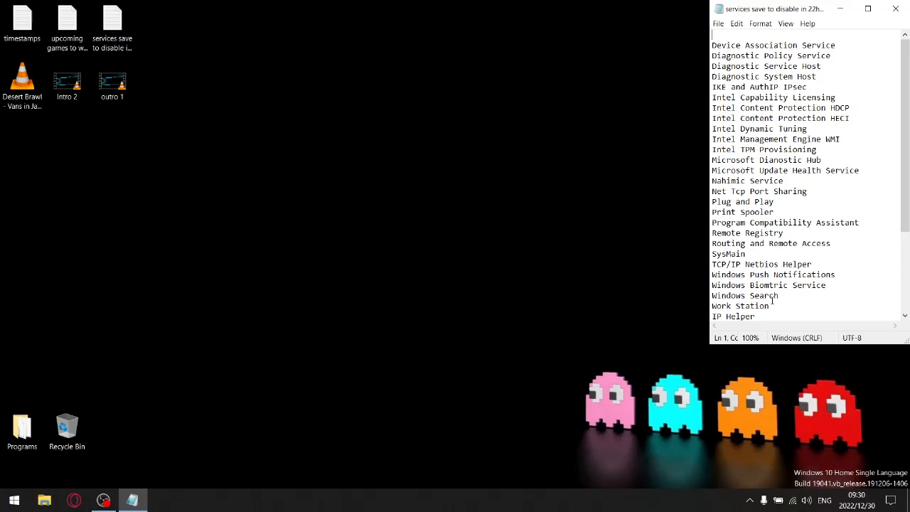
double_click(739, 294)
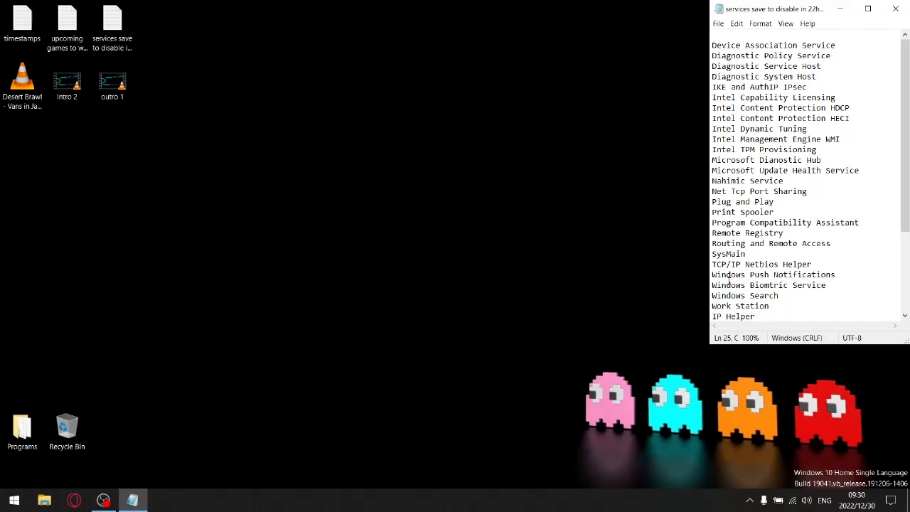
double_click(768, 285)
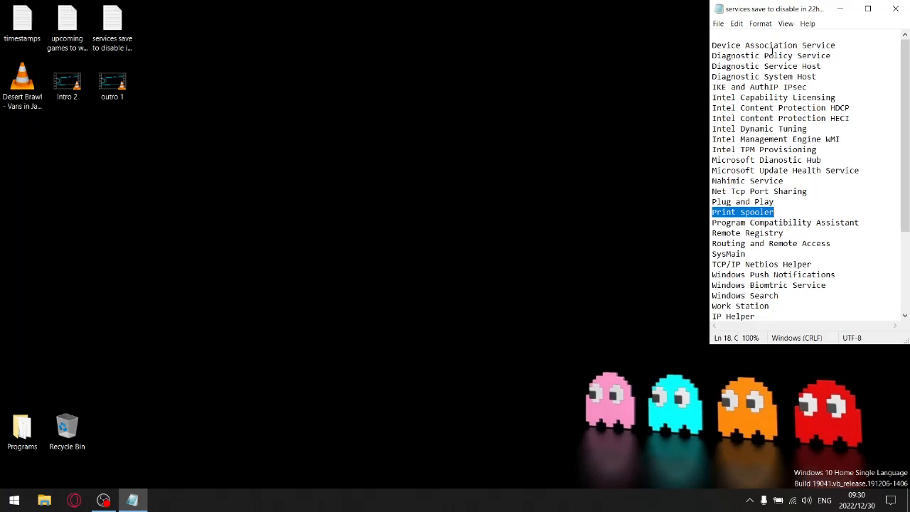
mouse_move(432, 168)
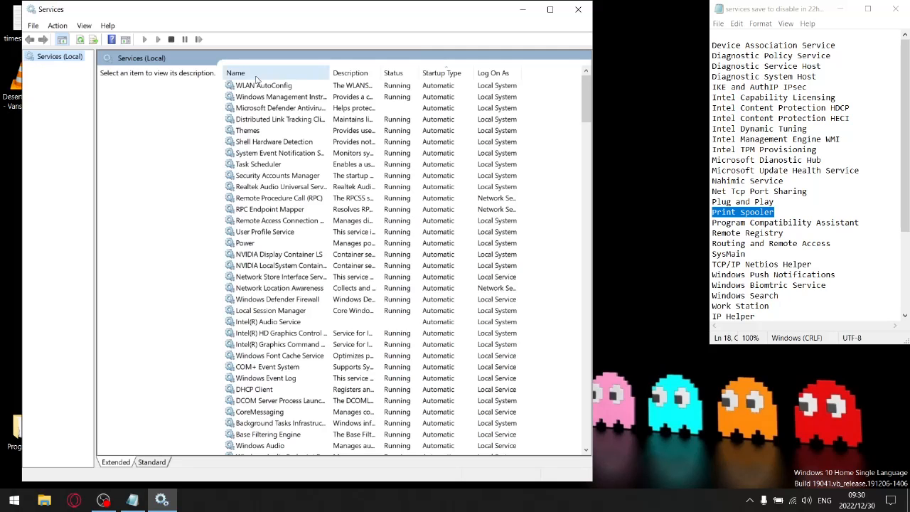
- Sort the services by Startup Type and scroll from Disabled through Manual down to the Automatic entries
left_click(236, 73)
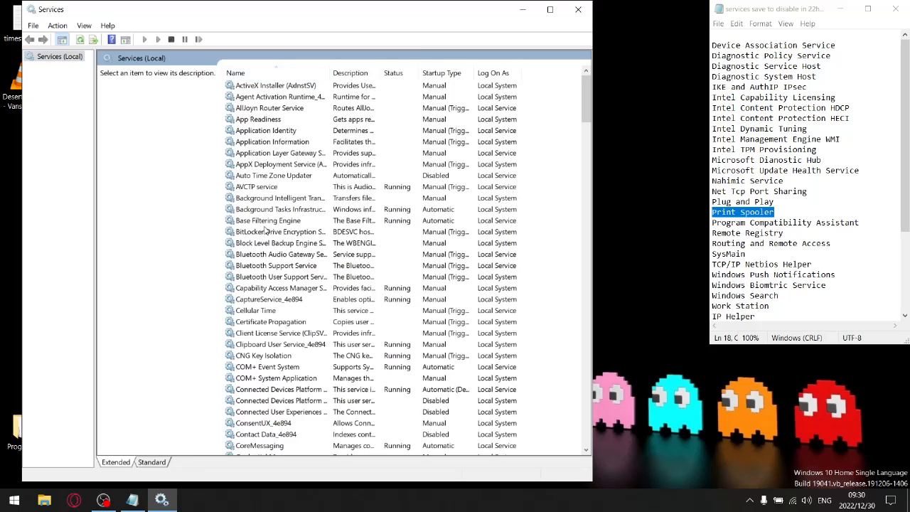
left_click(440, 73)
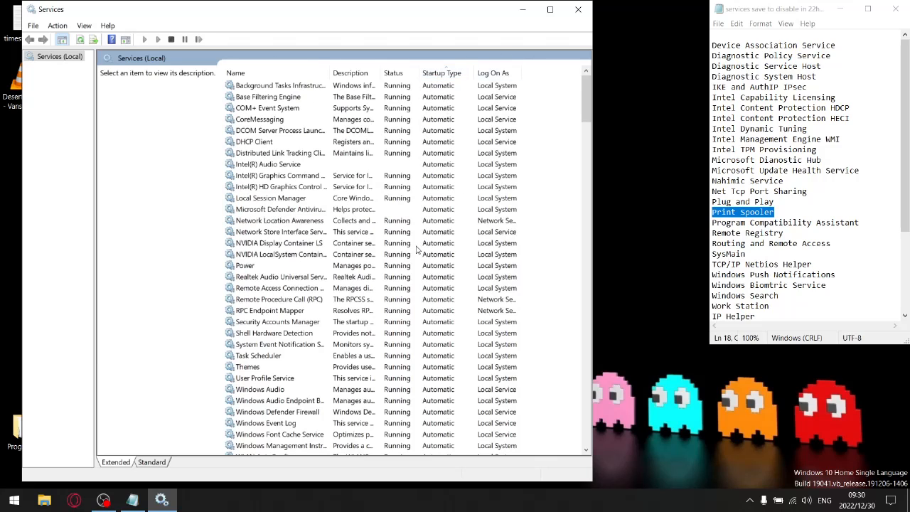
scroll("down", 3)
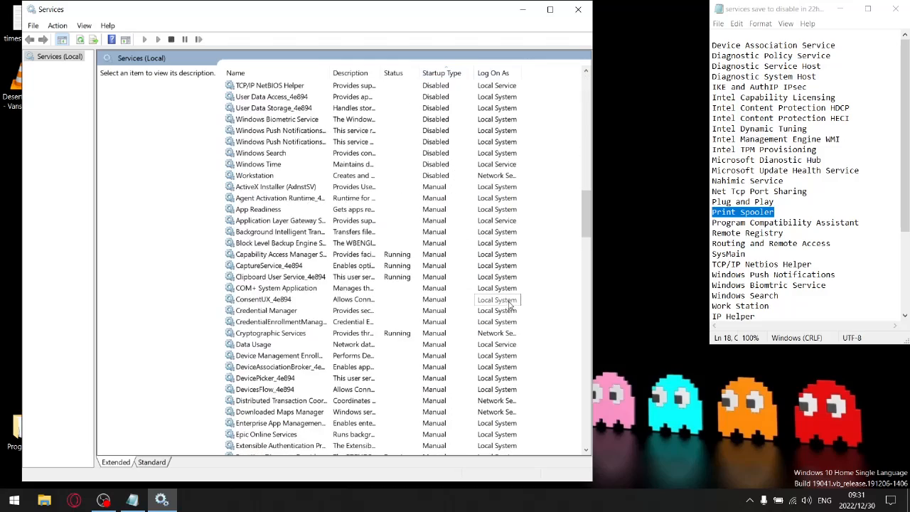
scroll("down", 3)
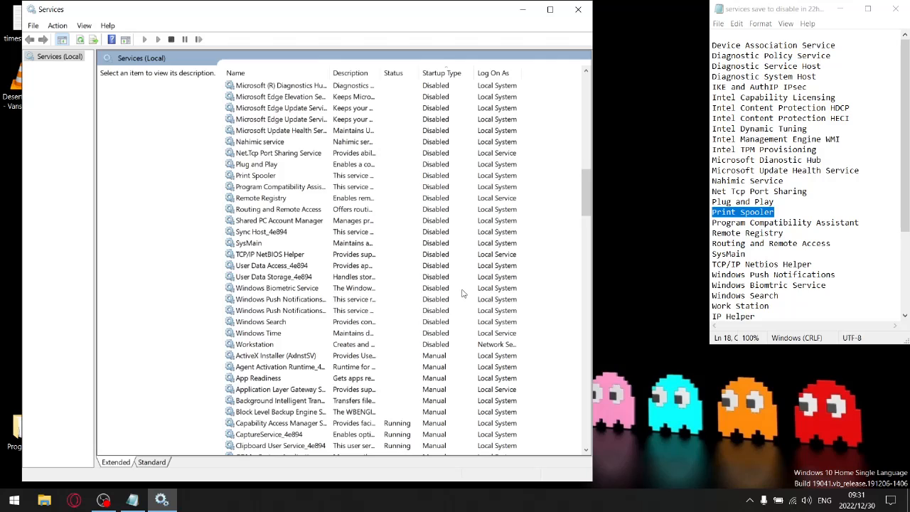
scroll("down", 3)
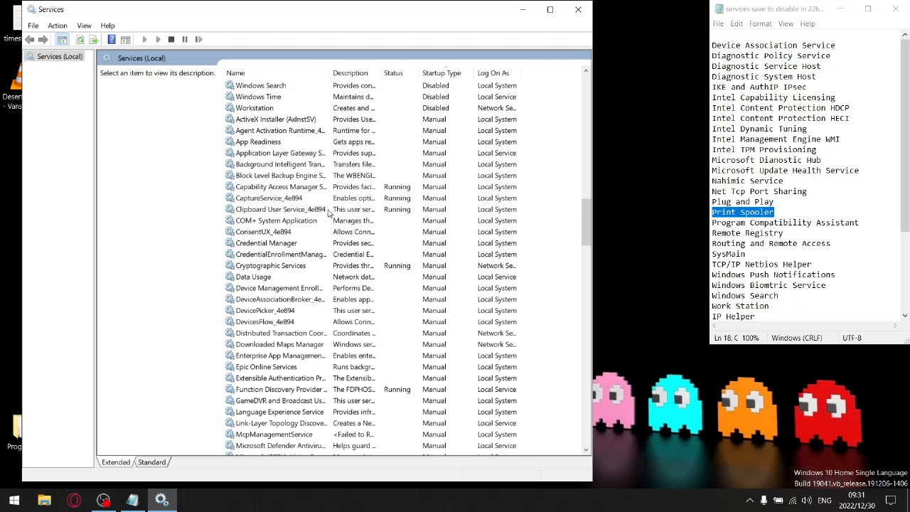
mouse_move(434, 219)
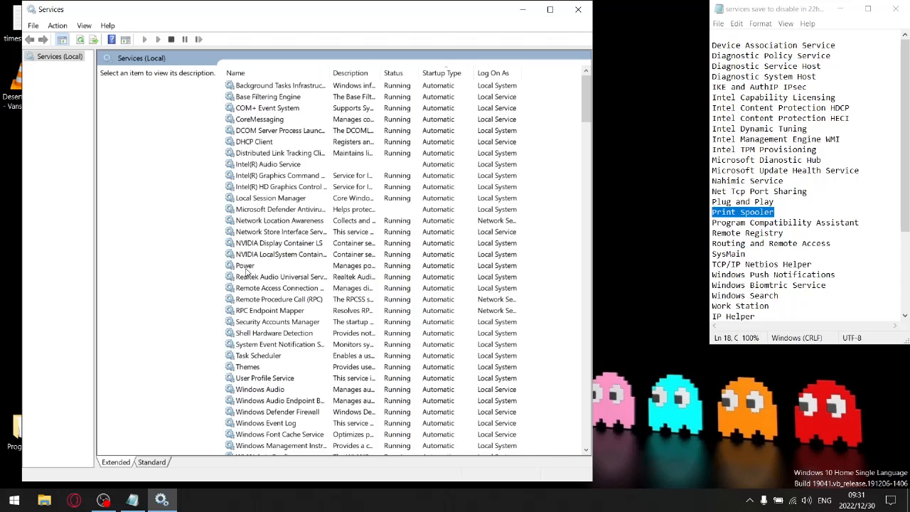
double_click(244, 266)
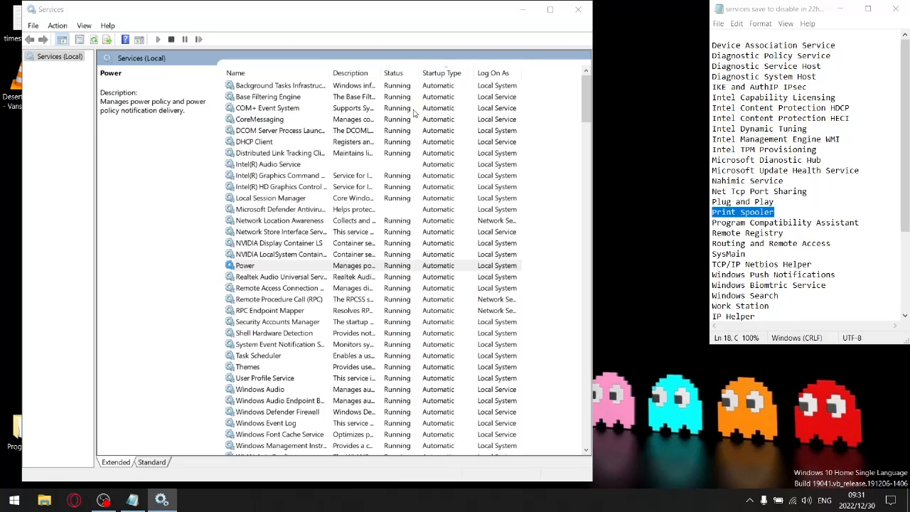
right_click(245, 266)
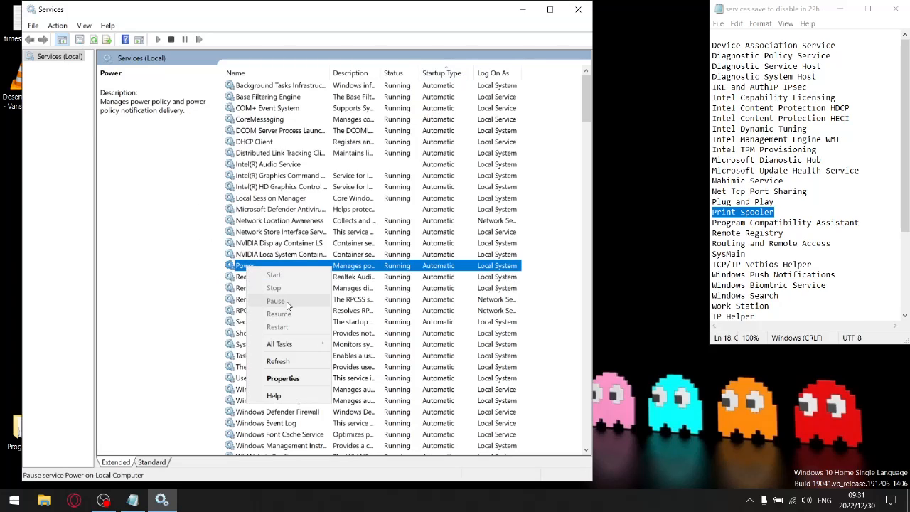
mouse_move(273, 288)
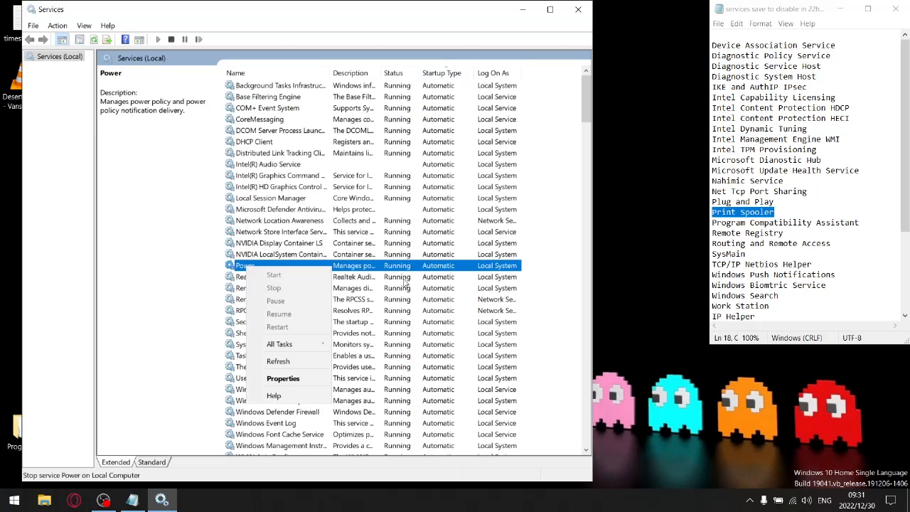
mouse_move(282, 378)
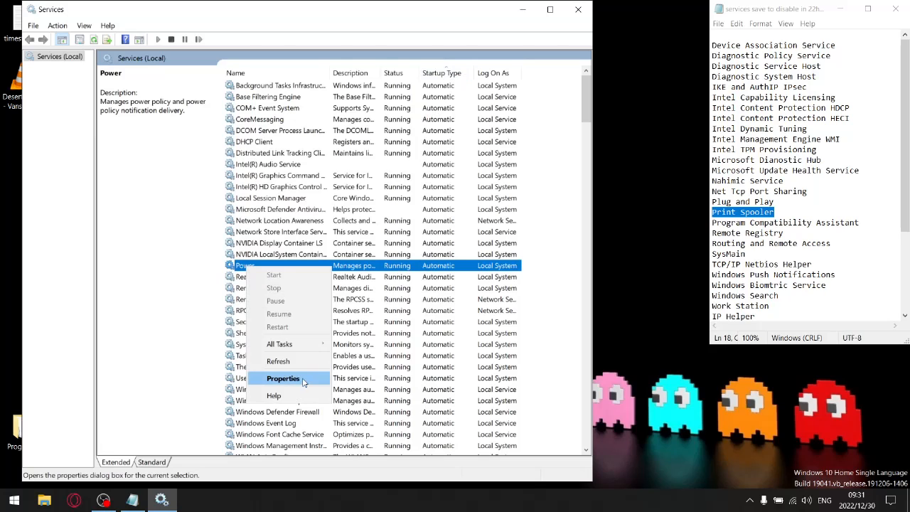
left_click(283, 378)
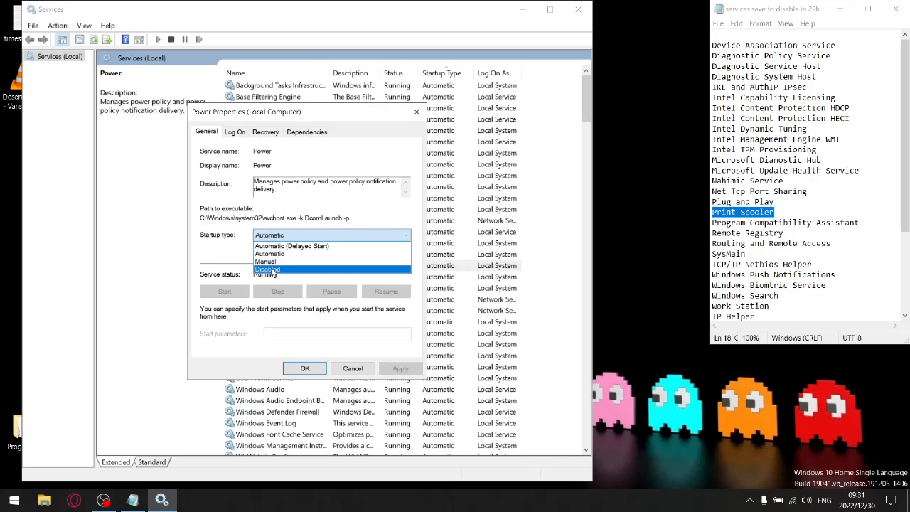
mouse_move(269, 253)
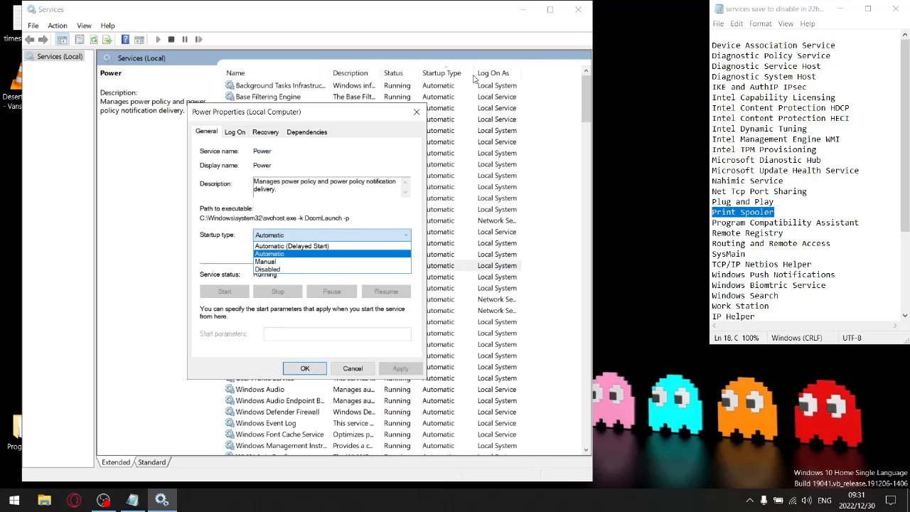
left_click(305, 366)
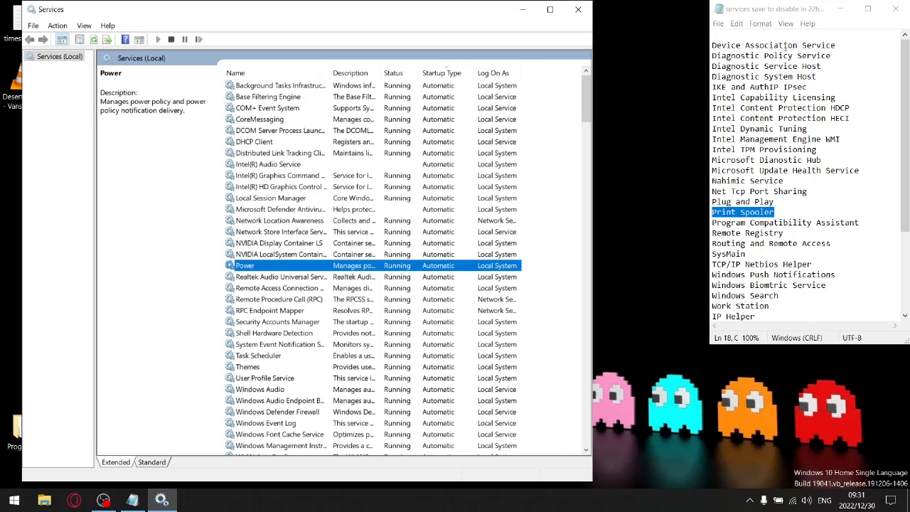
mouse_move(387, 364)
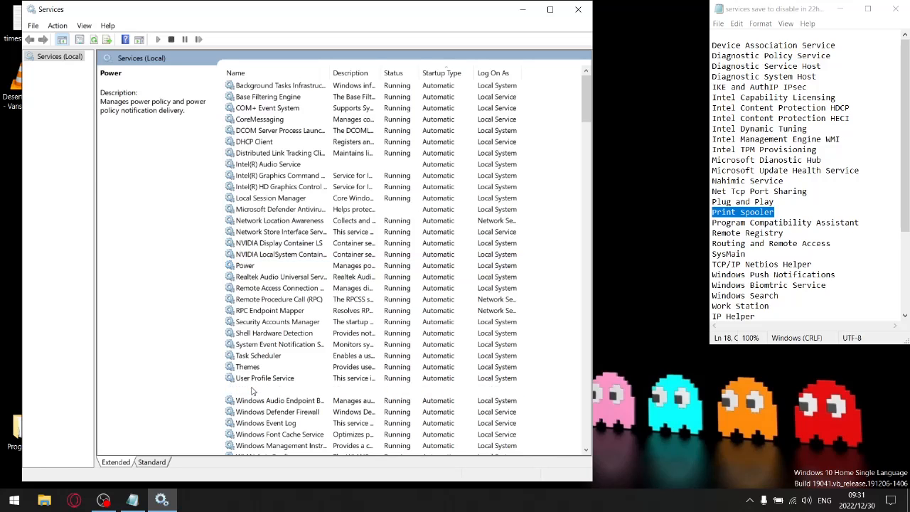
right_click(258, 389)
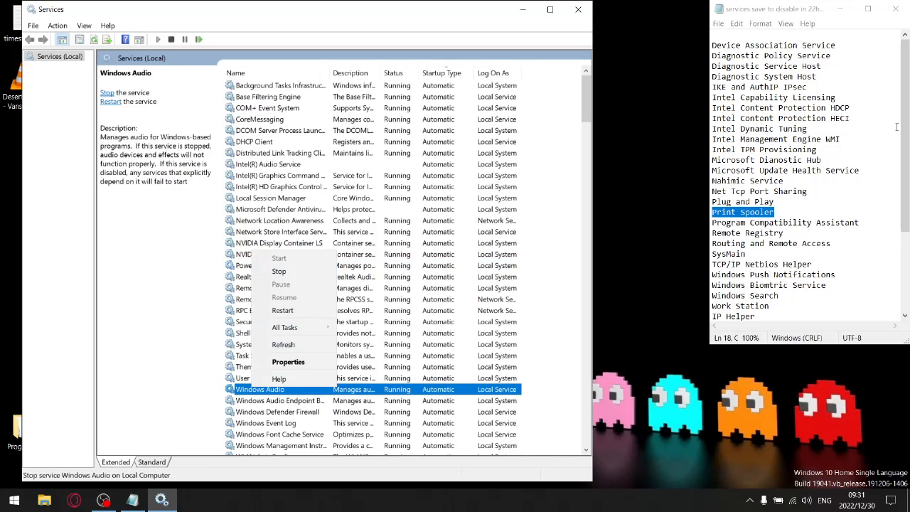
mouse_move(280, 284)
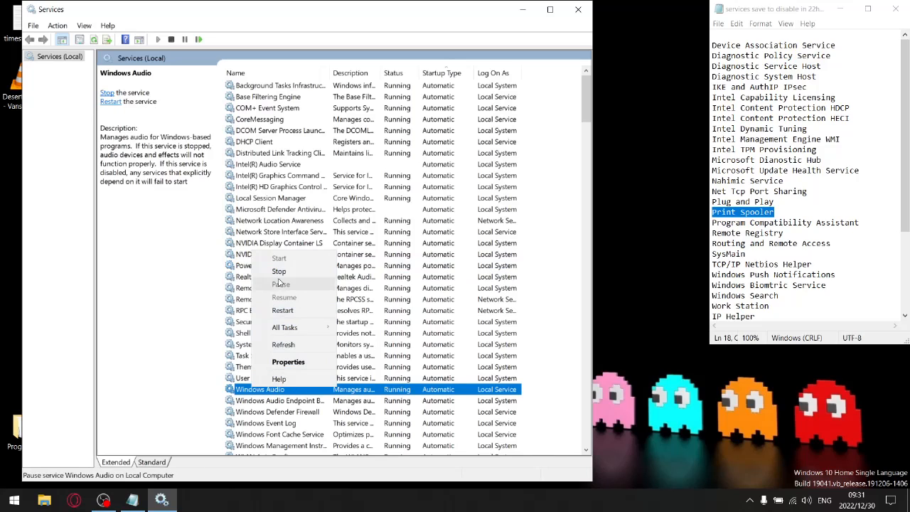
mouse_move(278, 378)
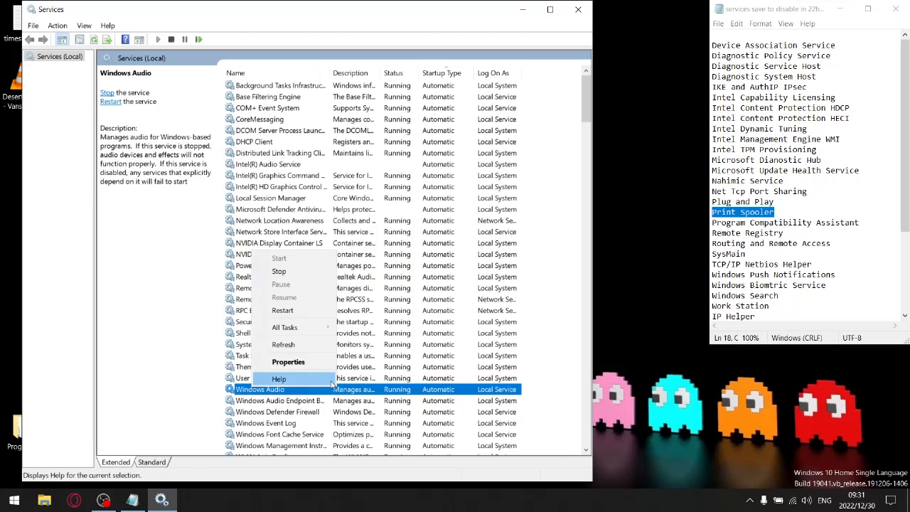
left_click(287, 363)
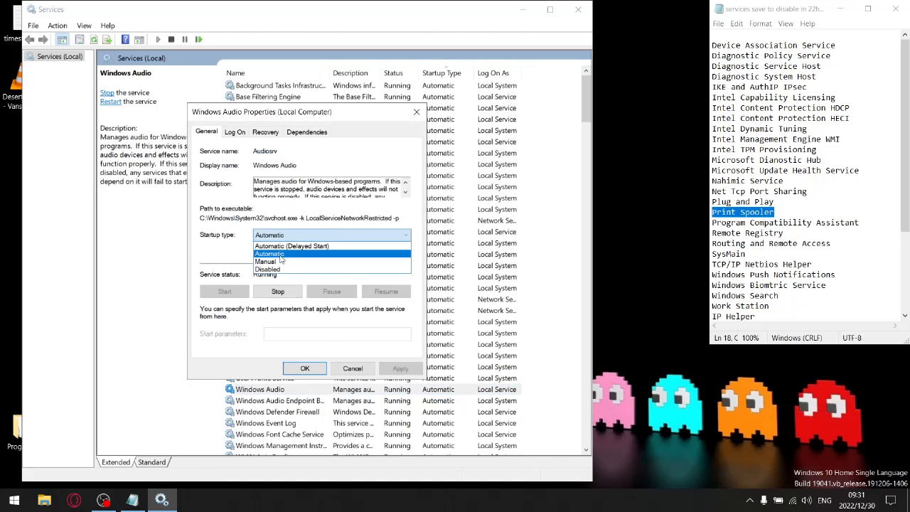
mouse_move(270, 270)
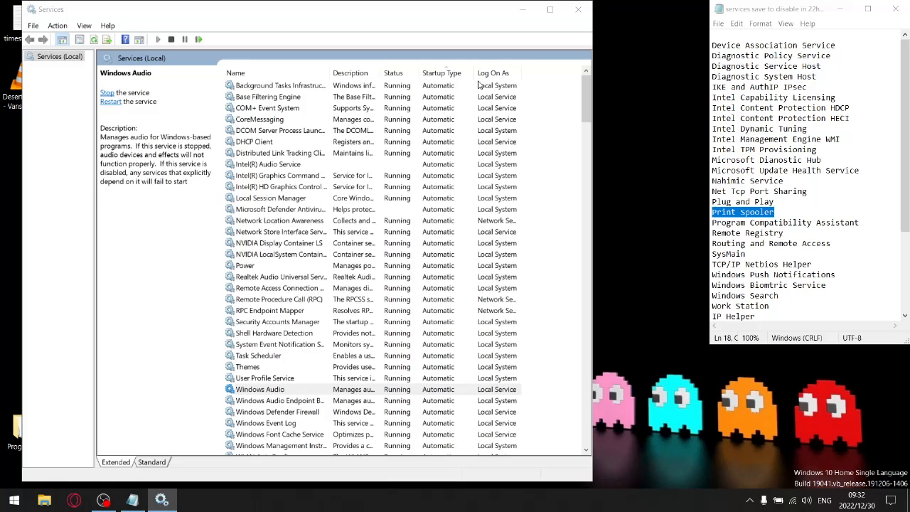
- Close the Services console, dismissing the 'close all dialog boxes' warning on the way
left_click(577, 8)
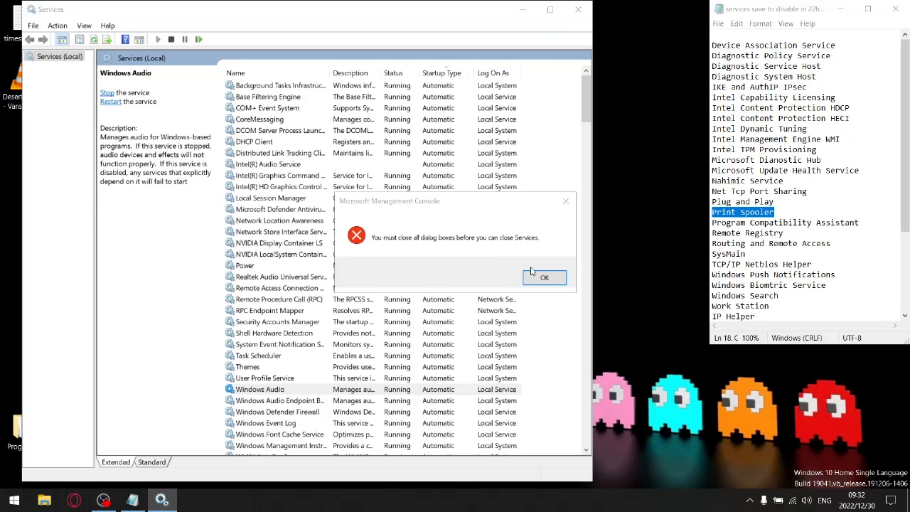
left_click(543, 277)
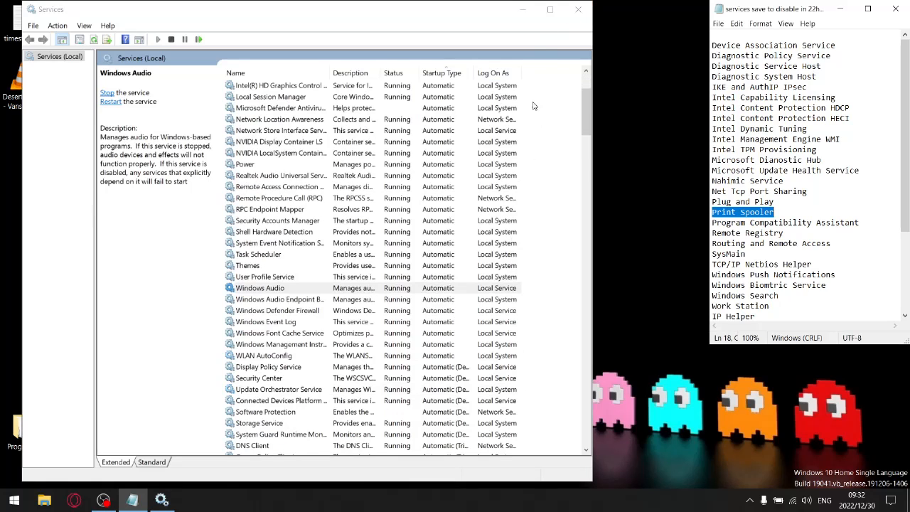
left_click(577, 9)
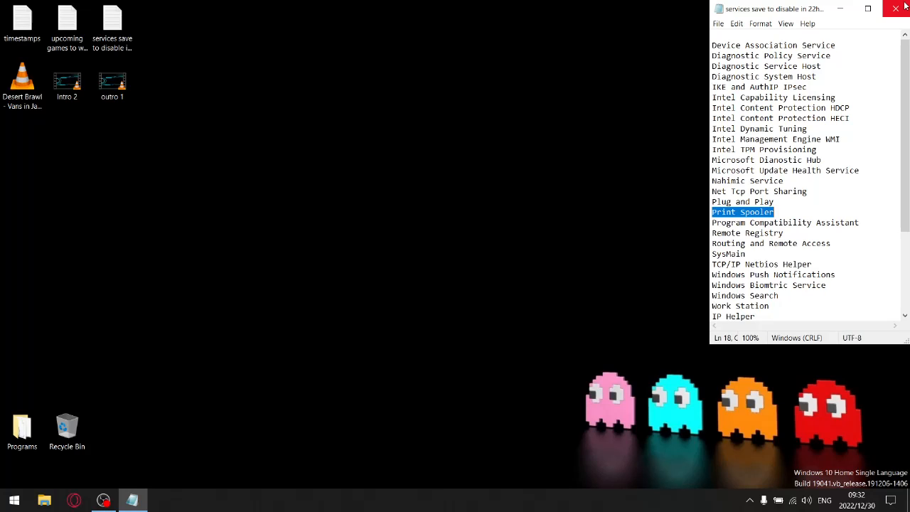
- Close the Notepad list of services, leaving only the desktop
left_click(896, 9)
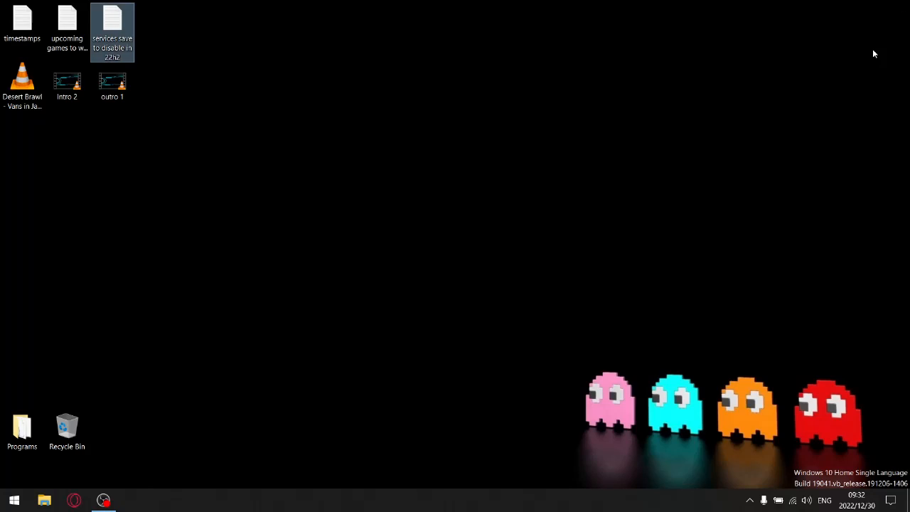
mouse_move(553, 274)
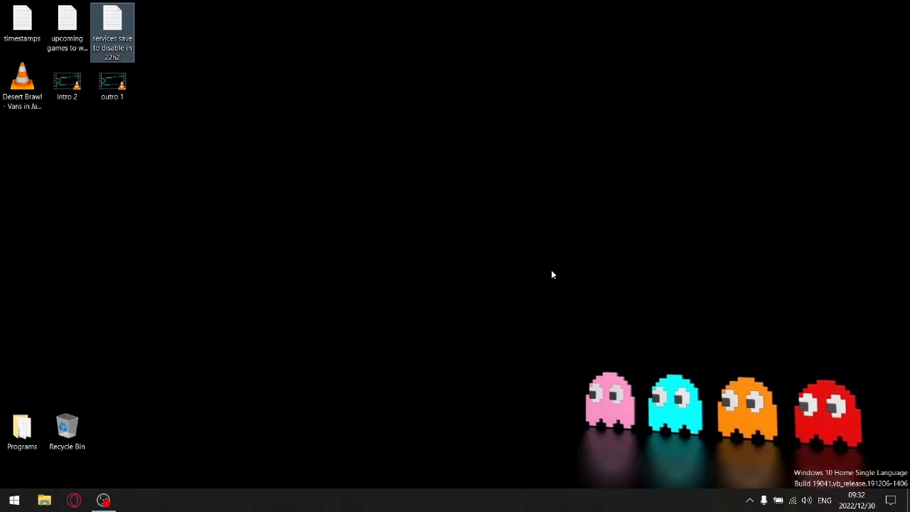